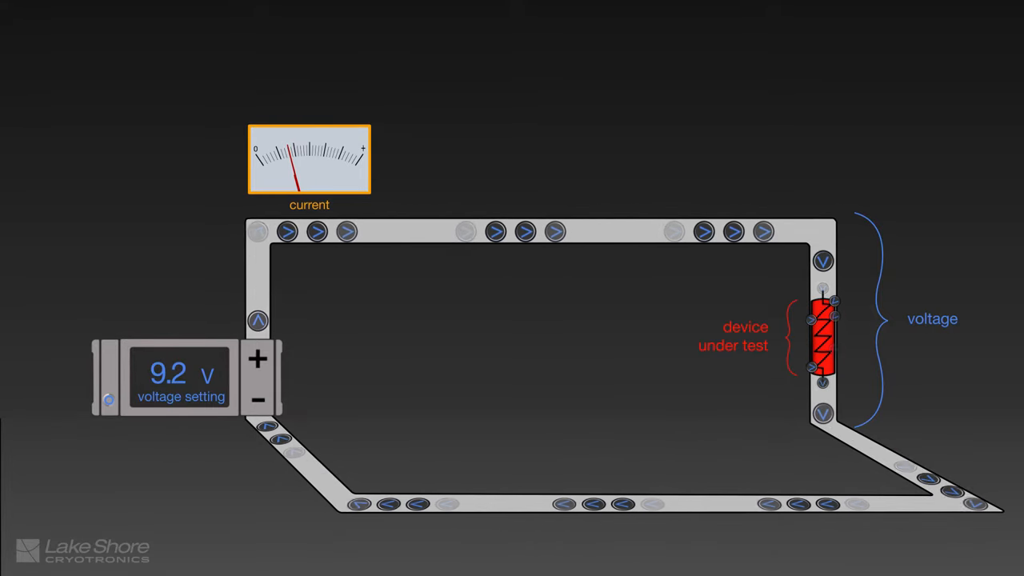
{"action": "left_click", "coordinate": [256, 363]}
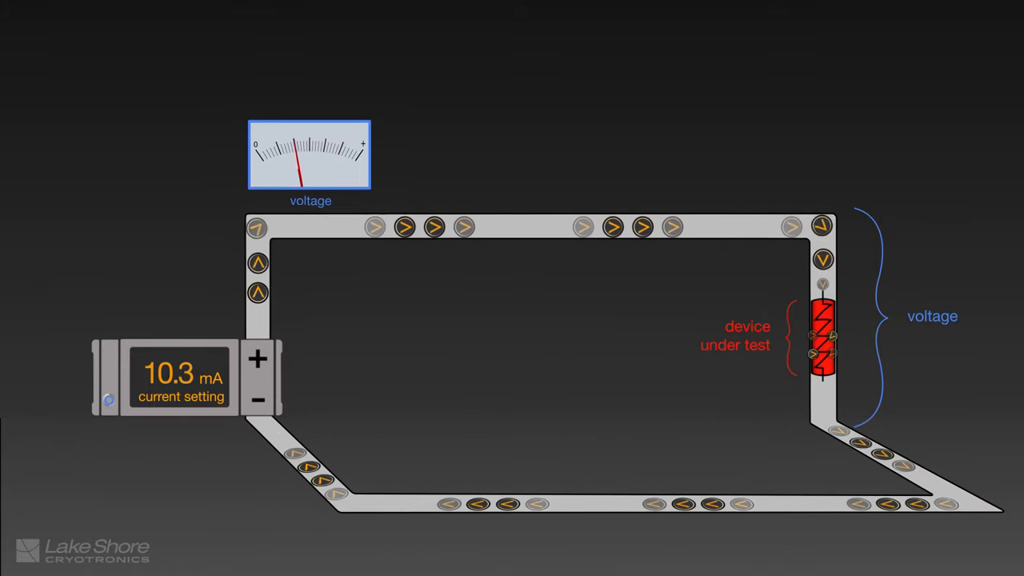
{"action": "left_click", "coordinate": [256, 362]}
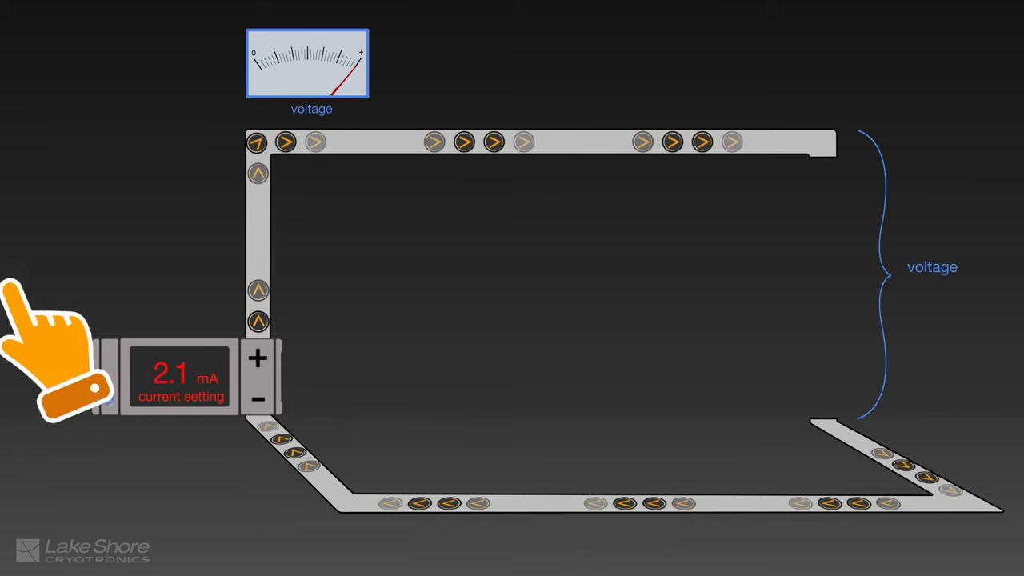
{"action": "left_click", "coordinate": [256, 362]}
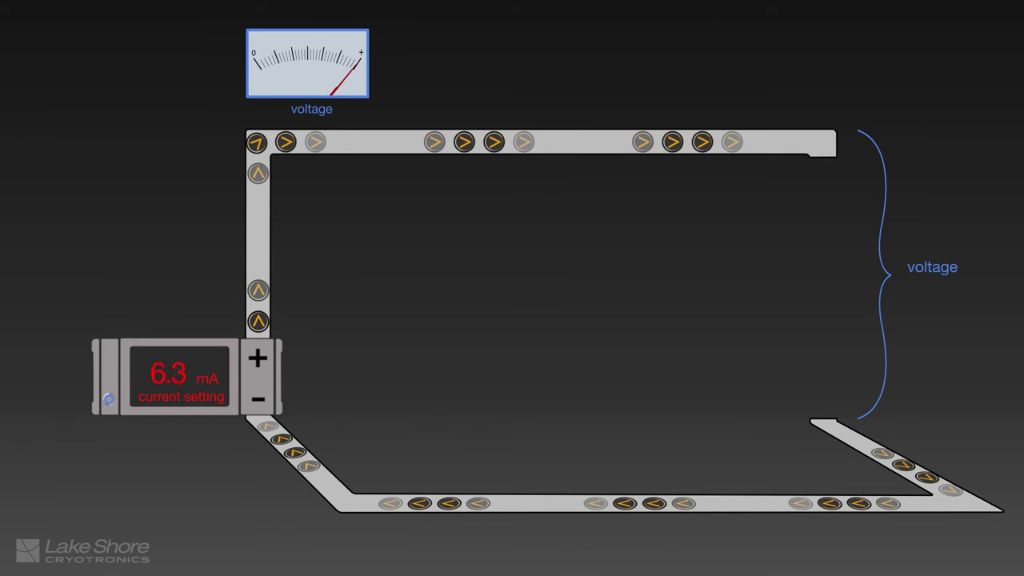